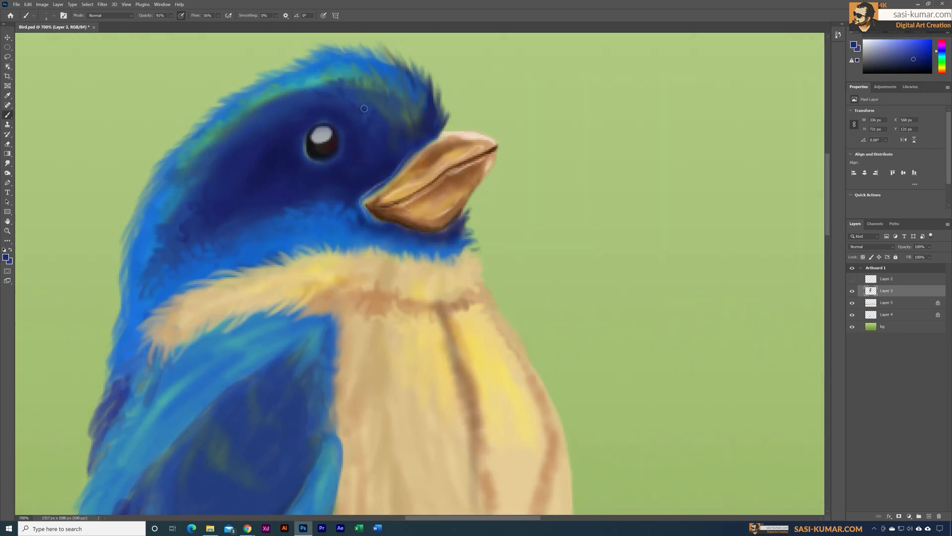
Step: Paint large pale cream blotches on a new layer across the green background
{"action": "left_click", "coordinate": [108, 15]}
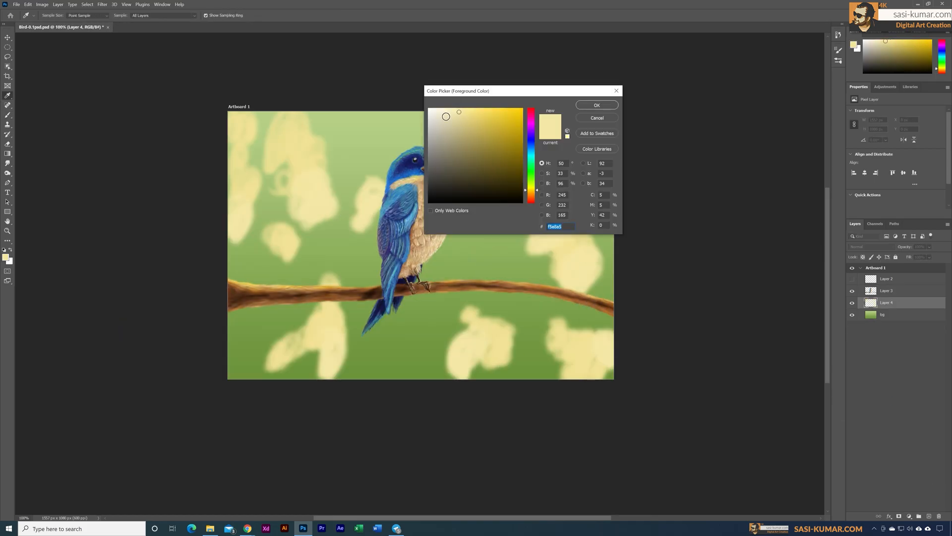
Step: Gaussian-blur the cream blotch layer into bokeh and add a warm Gradient Overlay tint
{"action": "left_click", "coordinate": [596, 104]}
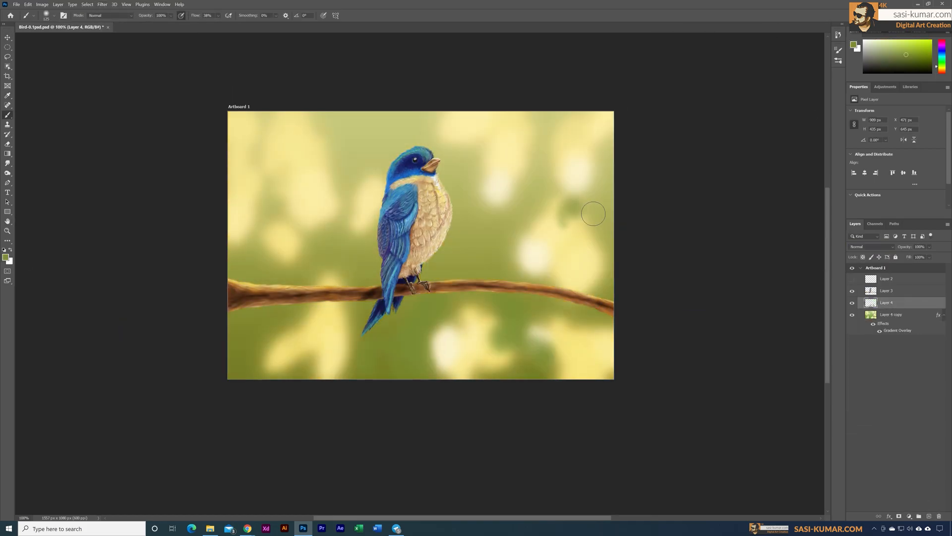
{"action": "left_click", "coordinate": [854, 46]}
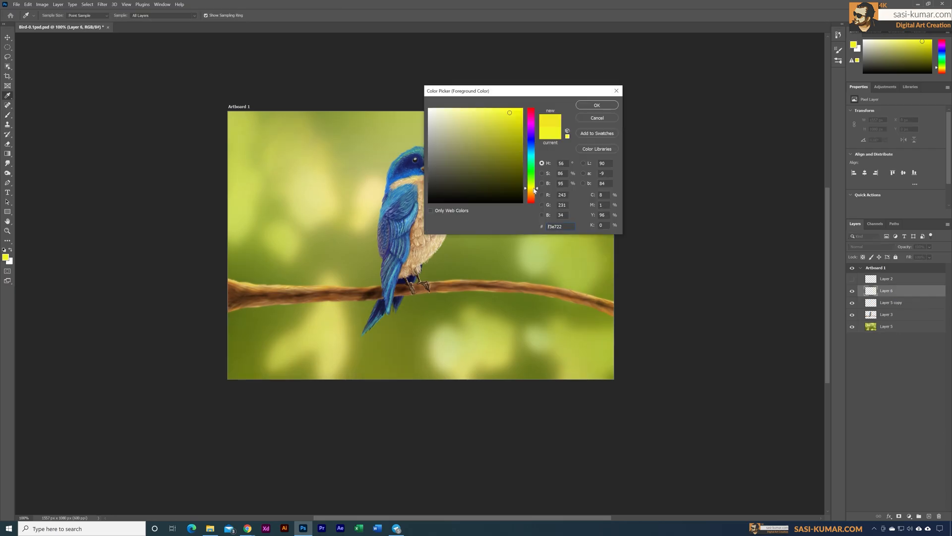